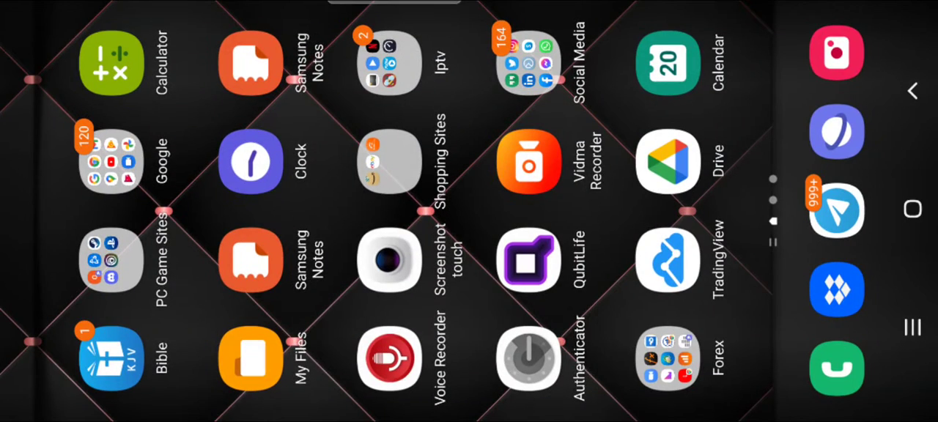
Launch the StbEmu (Pro) IPTV app from the Android home screen.
click(390, 63)
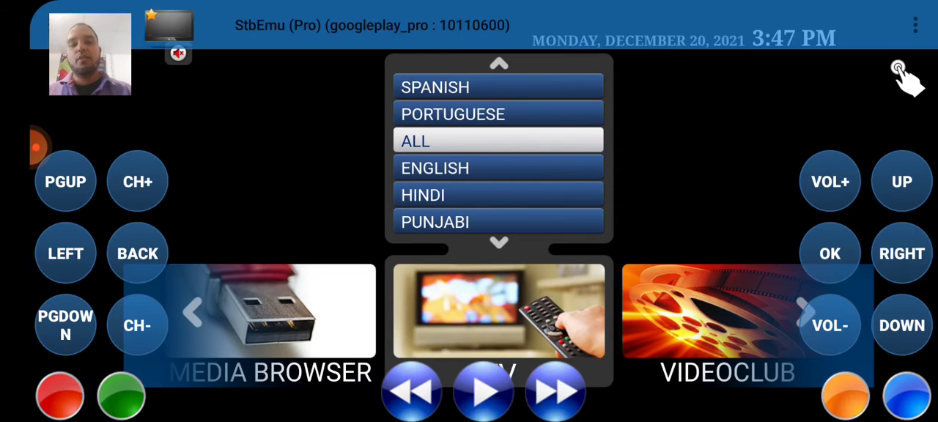
Move the main menu carousel from TV to the Video Club section.
scroll(down, 3)
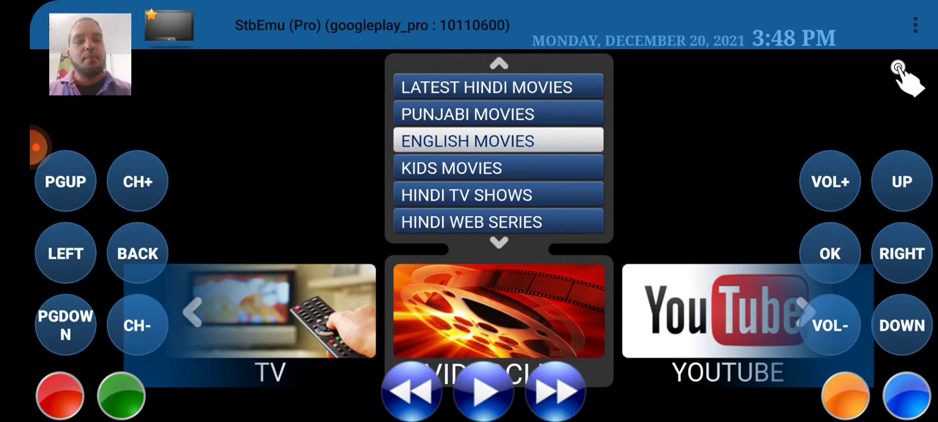
Play a film from the Video Club's English Movies list full screen.
click(467, 141)
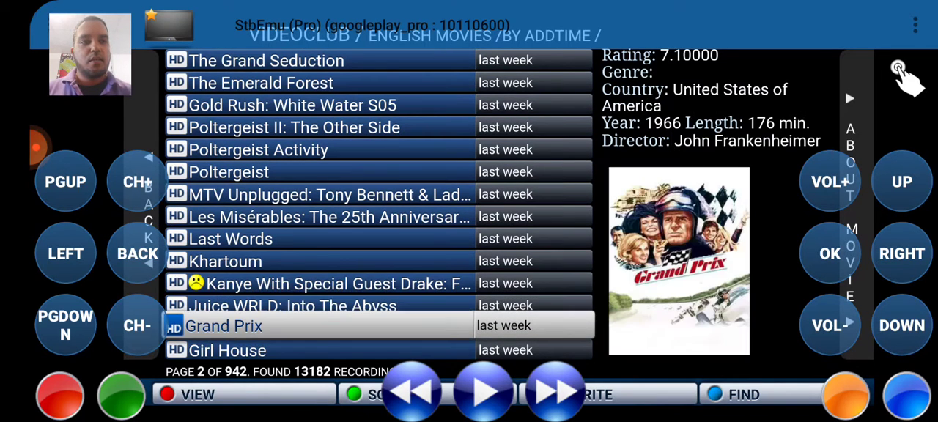
key(Up)
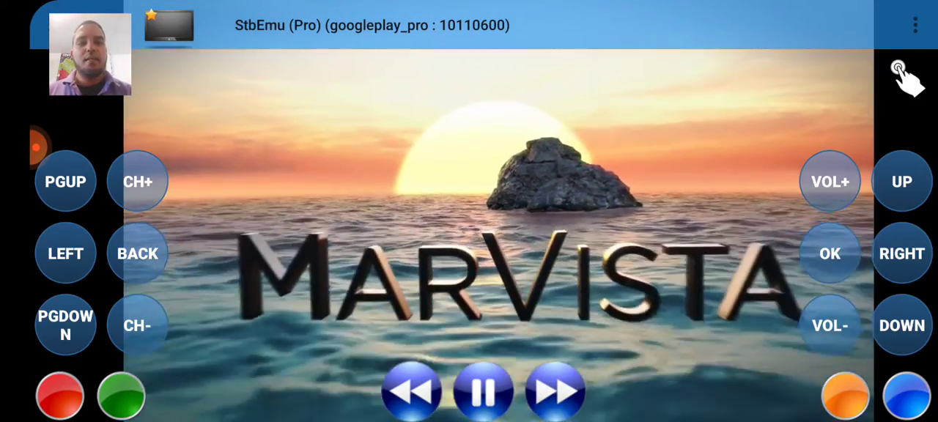
Check the info bar of Twisted Little Lies, then switch to another stream with CH+.
click(483, 390)
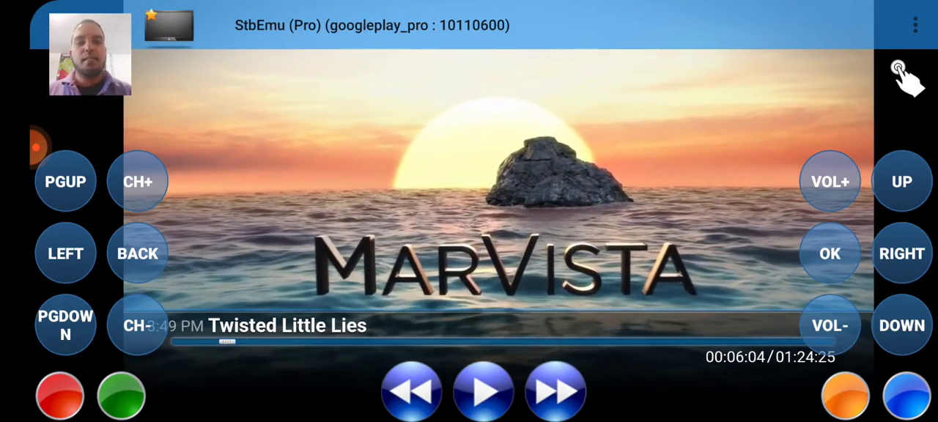
click(482, 390)
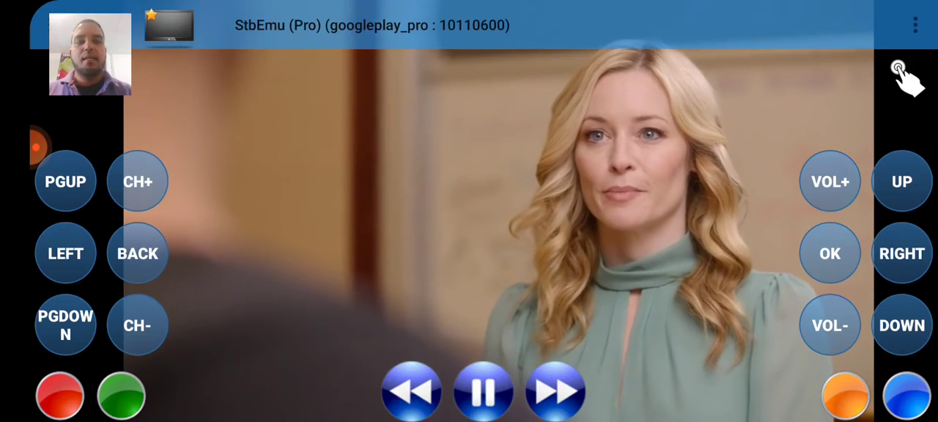
click(482, 393)
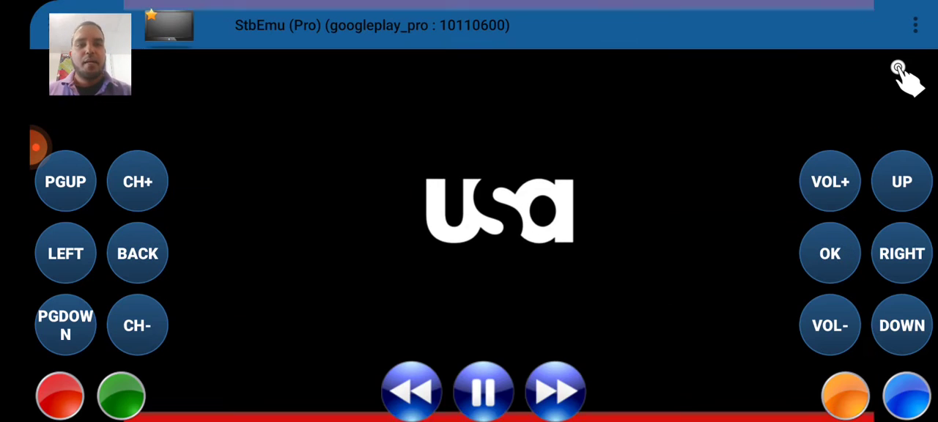
Leave WWE Raw playback and return to the main menu's Video Club categories.
click(483, 390)
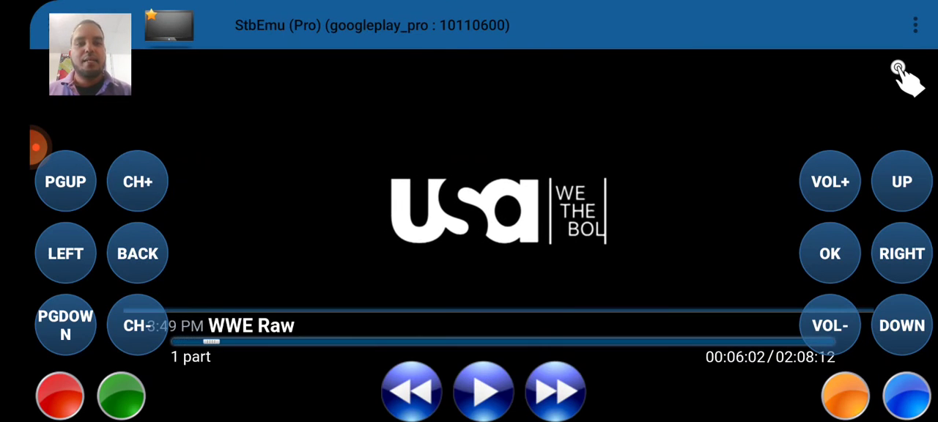
click(483, 390)
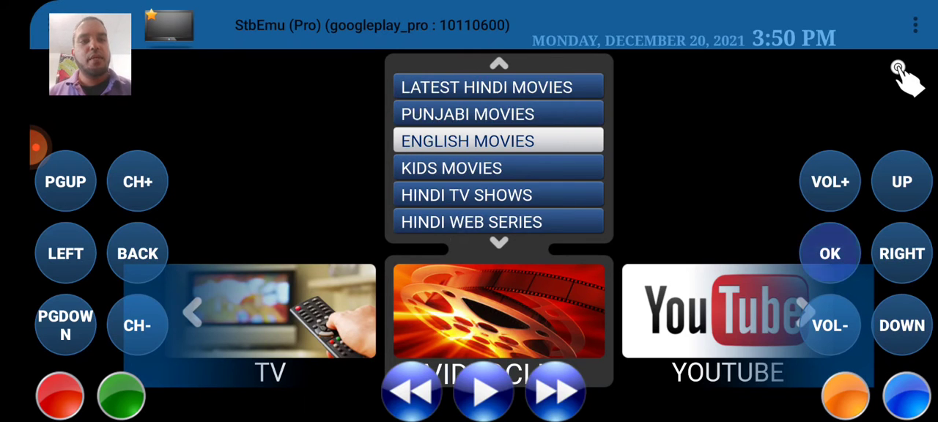
Search English Movies for 'Spider' and play Spider Man Far From Home from the 17 results.
click(466, 141)
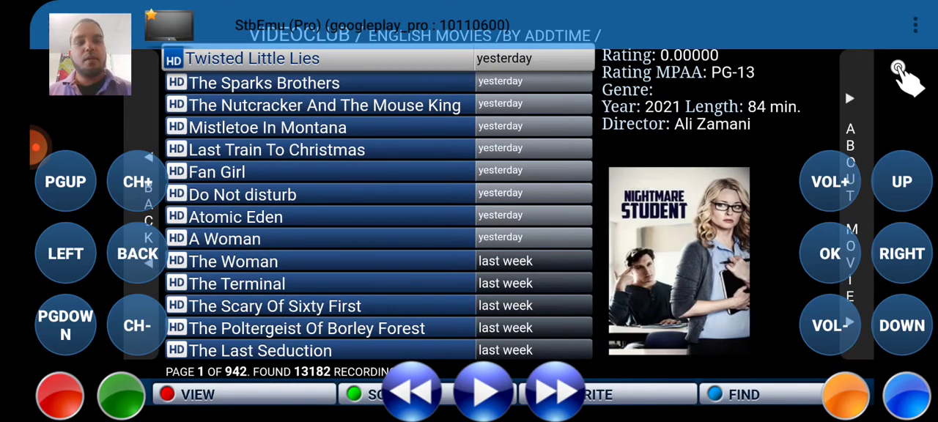
click(743, 394)
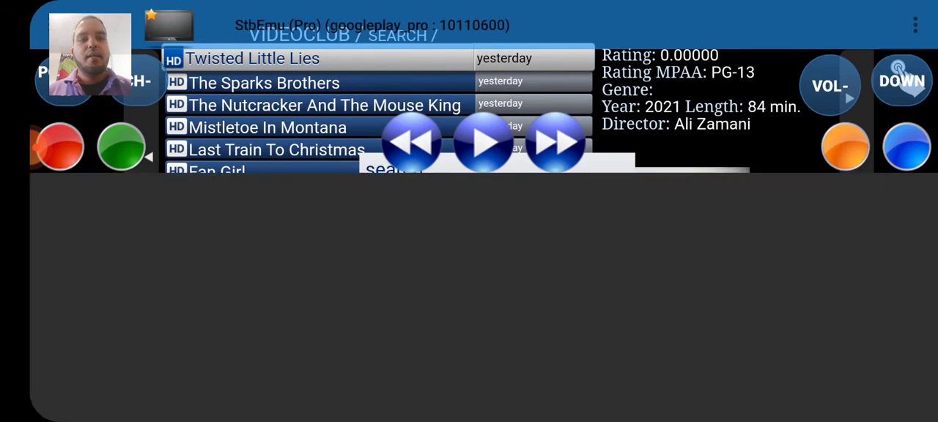
click(477, 169)
text(Spider)
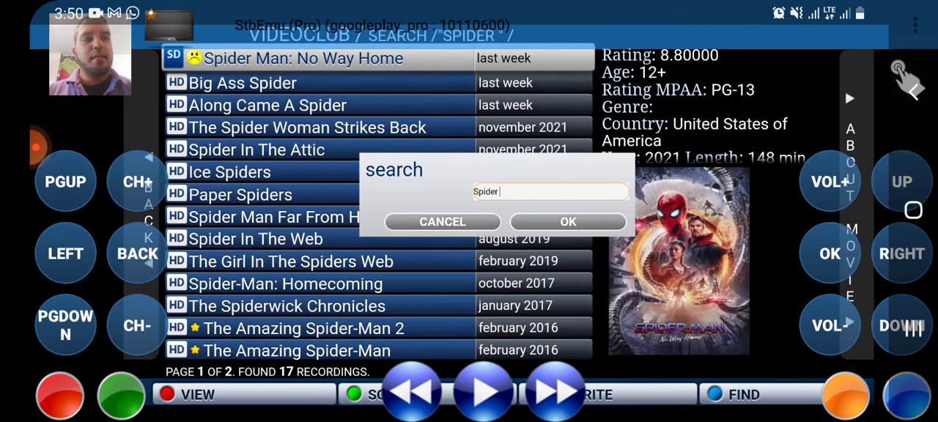
click(569, 223)
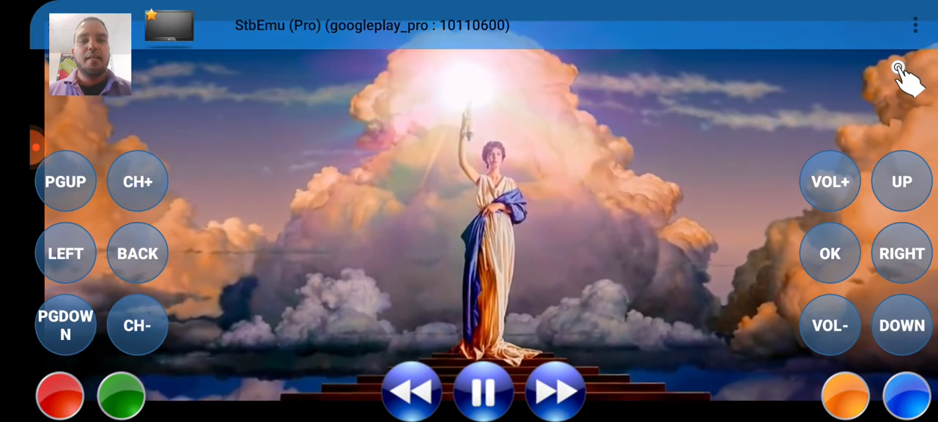
Show and hide the info bar on Spider Man Far From Home, then pause the movie.
click(482, 390)
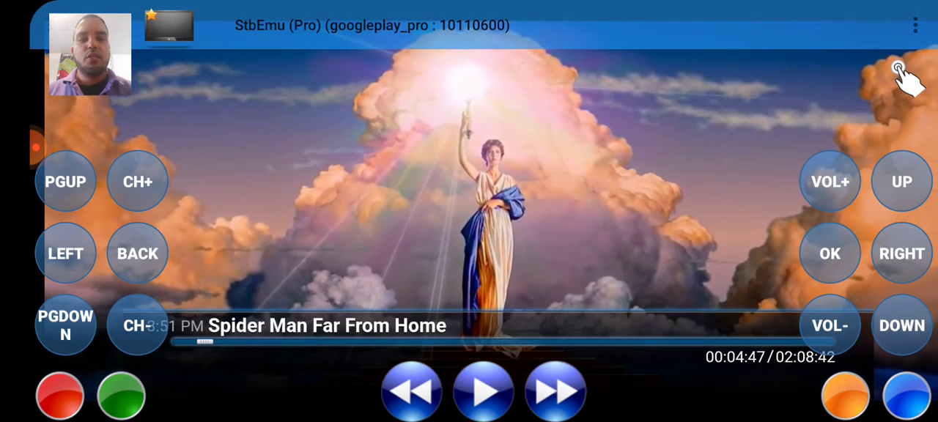
click(482, 390)
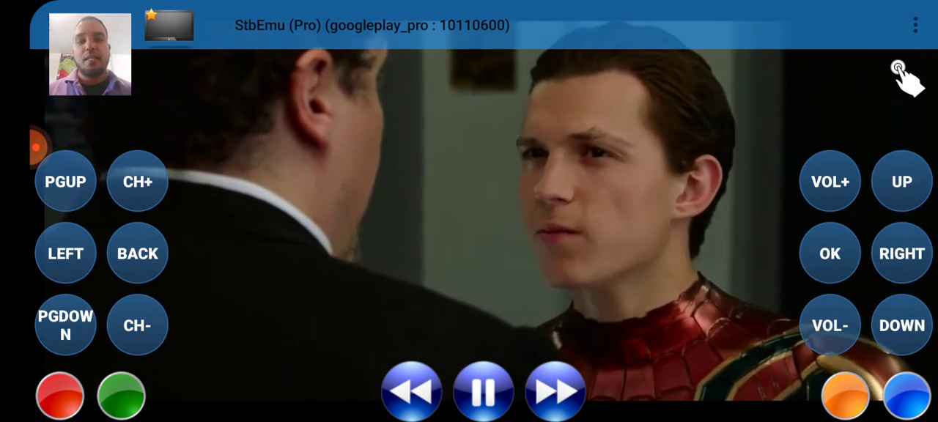
click(482, 390)
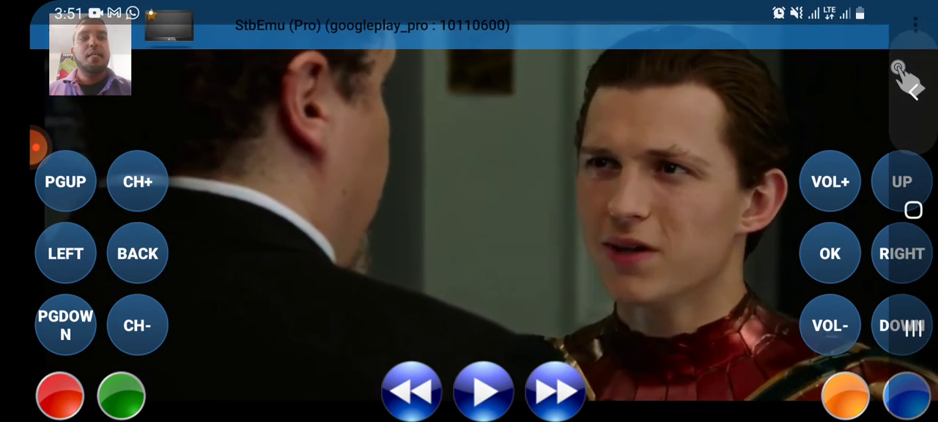